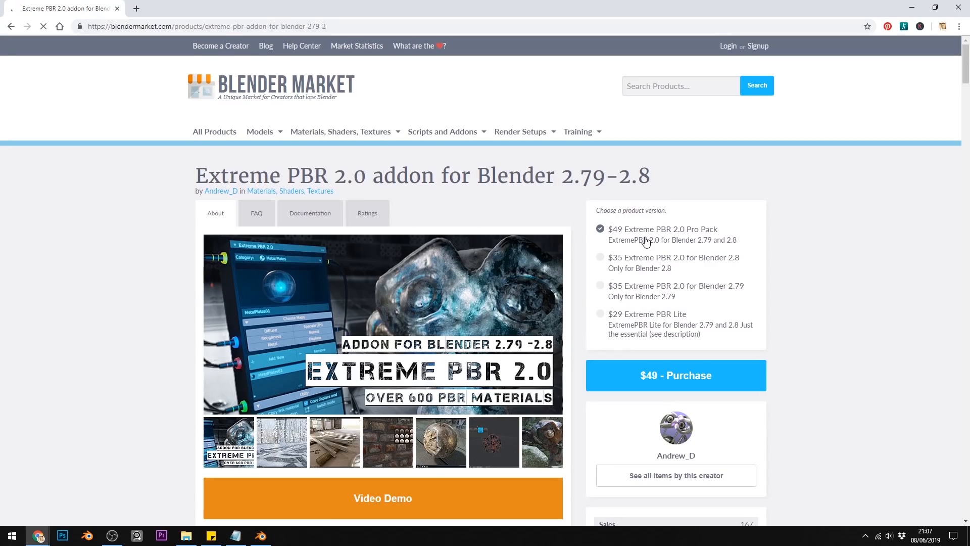
{"action": "mouse_move", "coordinate": [657, 272]}
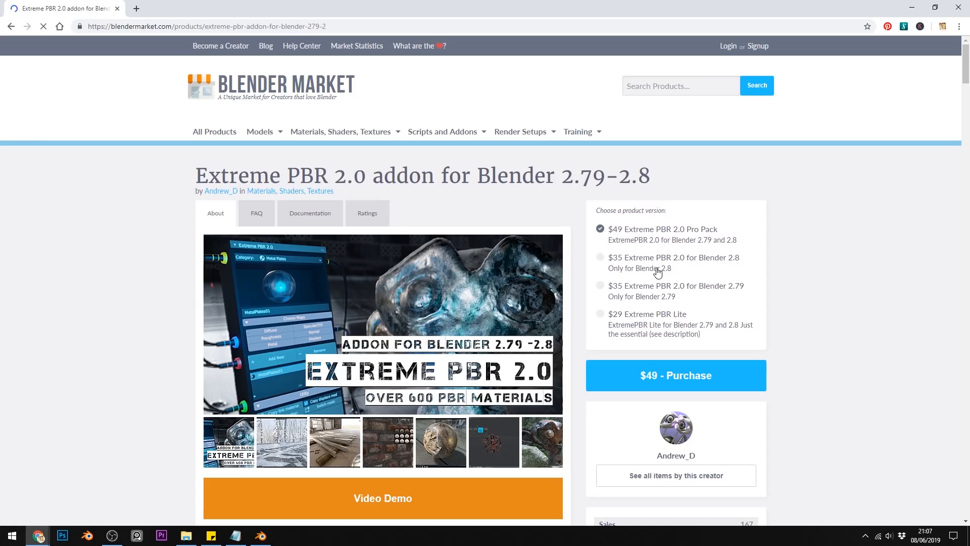
{"action": "mouse_move", "coordinate": [717, 304]}
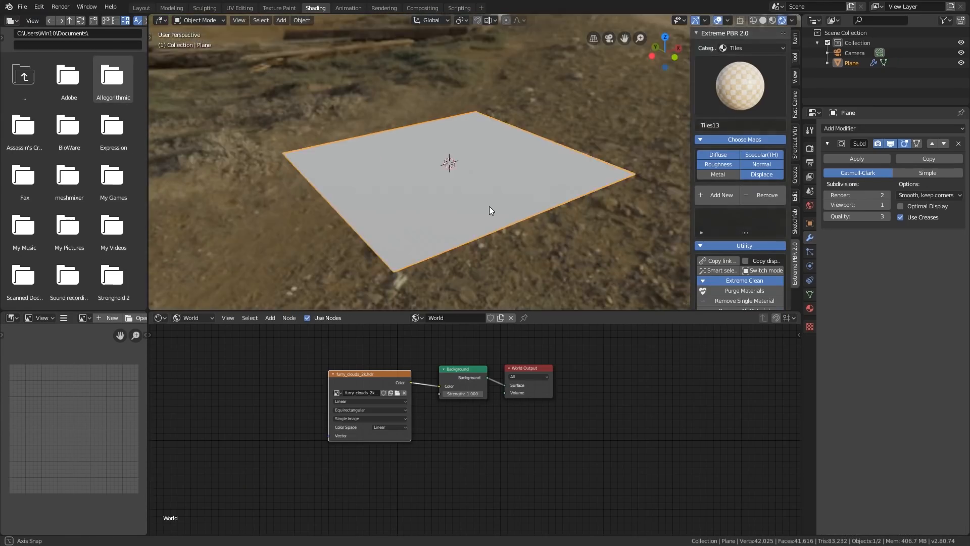
- Orbit so the seafront sits behind the plane, then reach the Edit menu
{"action": "left_click_drag", "start_coordinate": [489, 210], "coordinate": [461, 186]}
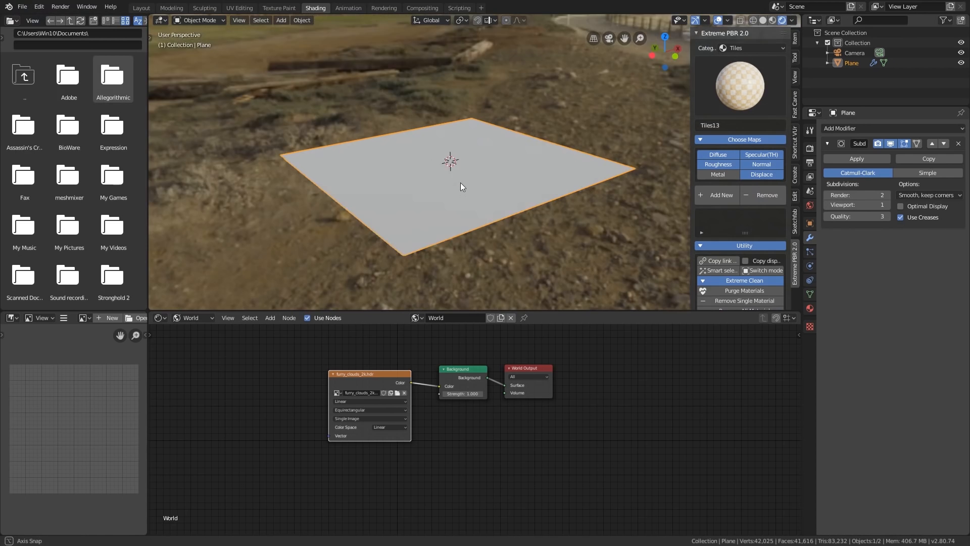
{"action": "left_click_drag", "start_coordinate": [461, 187], "coordinate": [623, 81]}
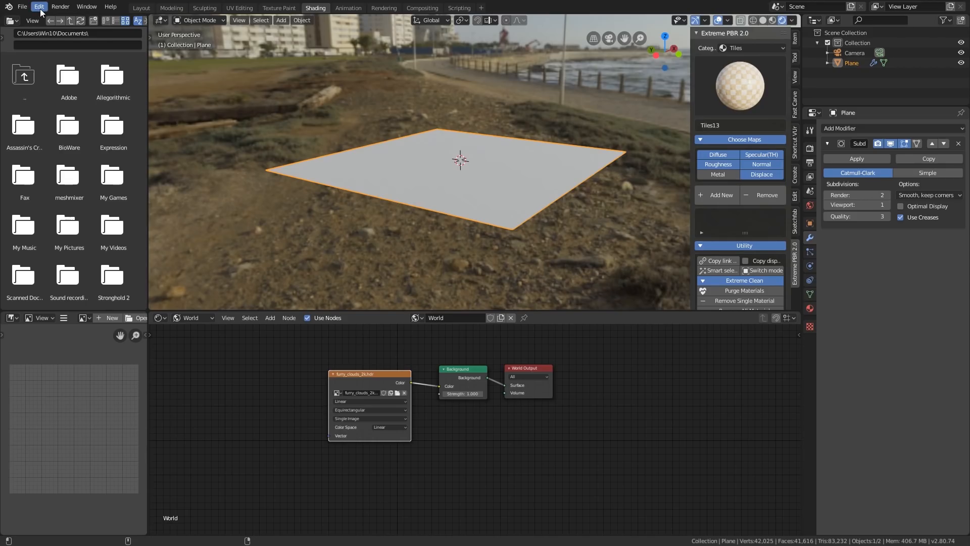
{"action": "left_click", "coordinate": [38, 6]}
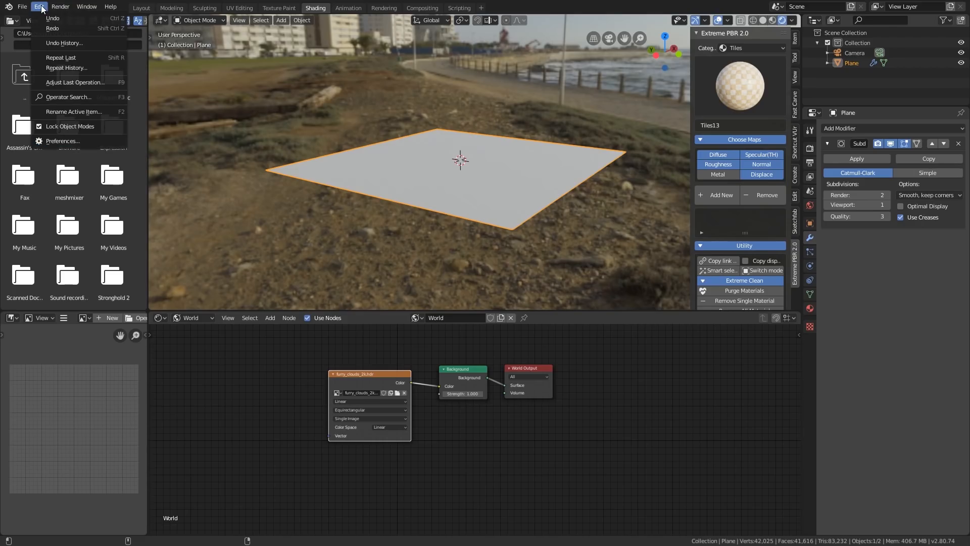
- In Add-ons preferences, expand Extreme PBR 2.0 to confirm its Extreme_PBR_LIB path and reach the save-preferences menu
{"action": "left_click", "coordinate": [62, 142]}
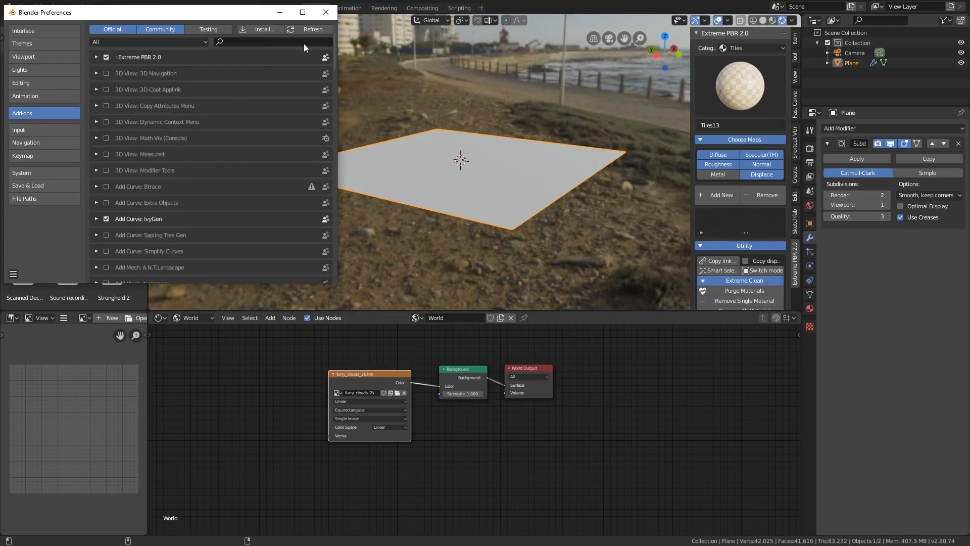
{"action": "mouse_move", "coordinate": [155, 61]}
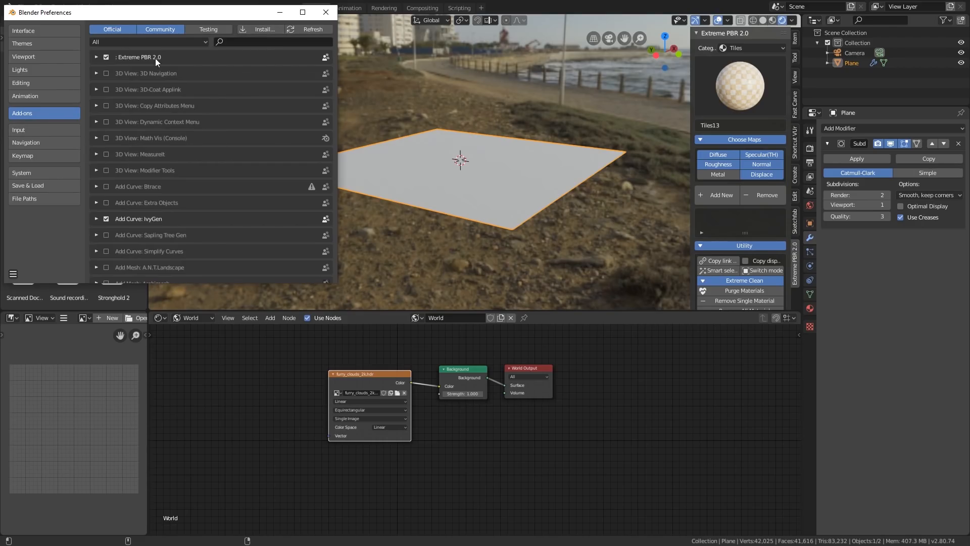
{"action": "left_click", "coordinate": [97, 56]}
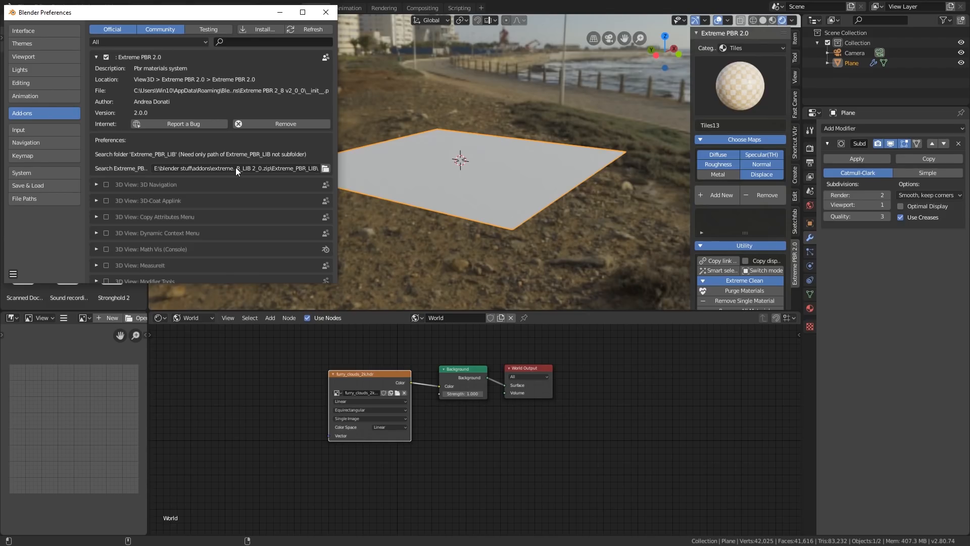
{"action": "mouse_move", "coordinate": [198, 172]}
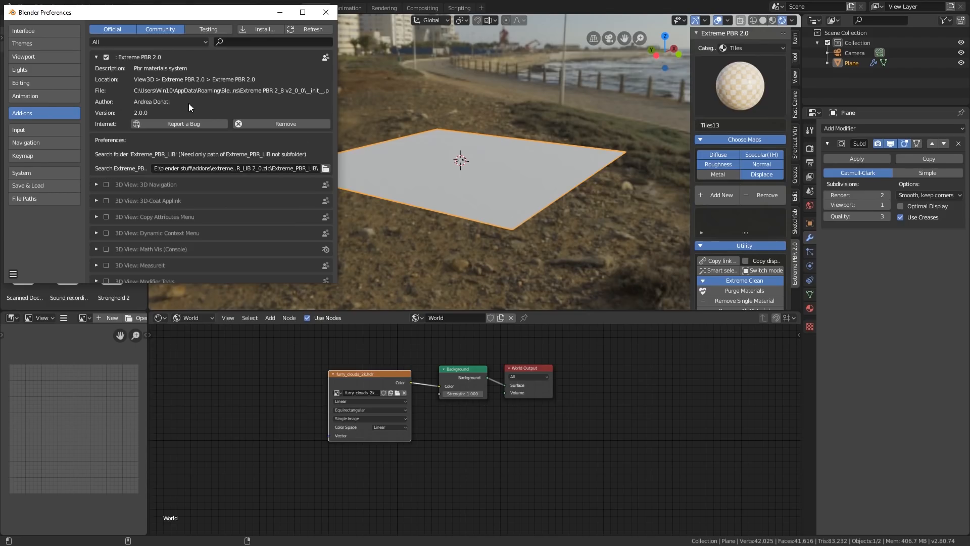
{"action": "left_click", "coordinate": [12, 274]}
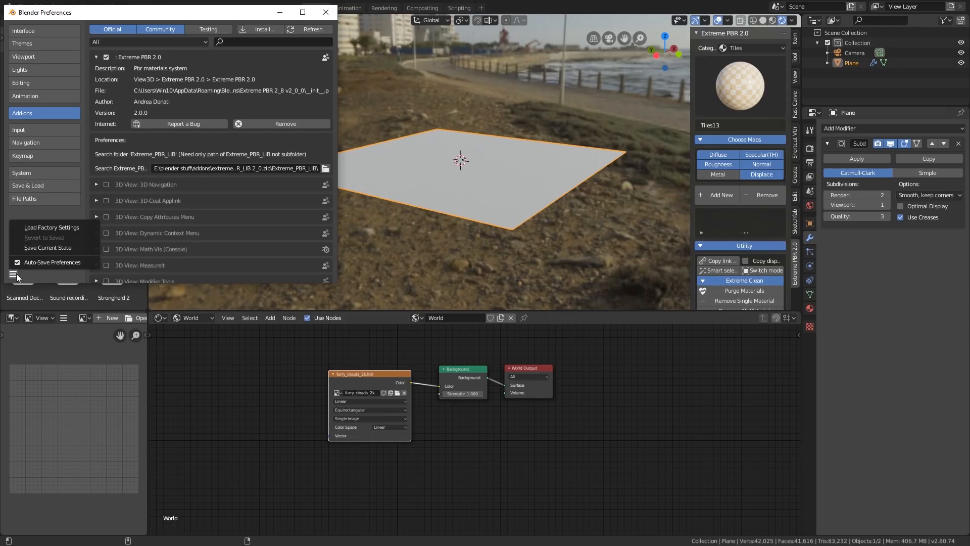
- Close Preferences and return to the plane against the seafront backdrop
{"action": "left_click", "coordinate": [324, 12]}
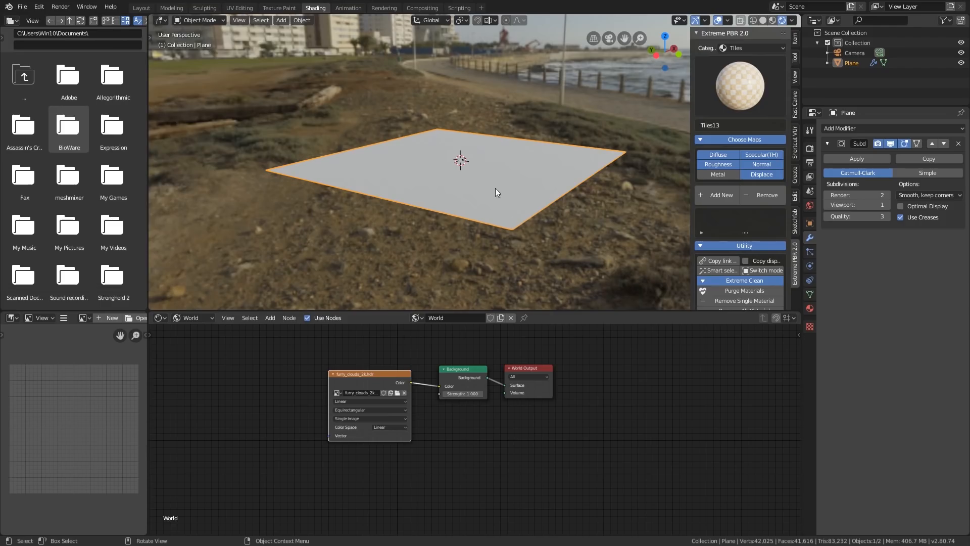
{"action": "mouse_move", "coordinate": [486, 189]}
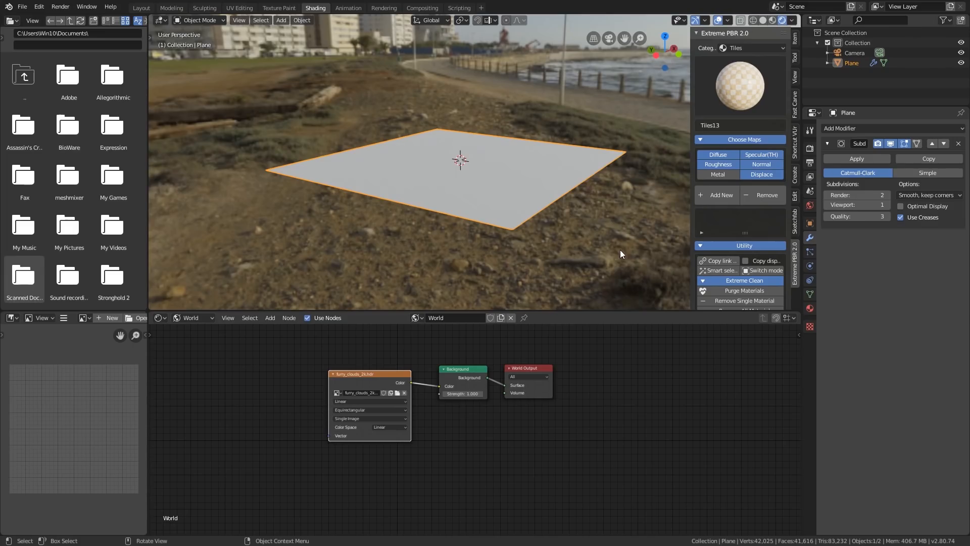
{"action": "mouse_move", "coordinate": [321, 40]}
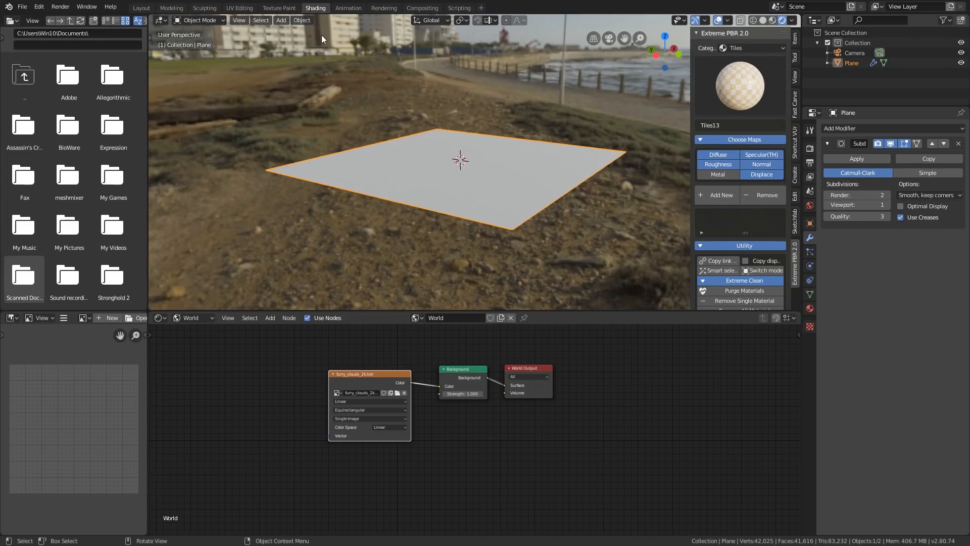
{"action": "mouse_move", "coordinate": [379, 217]}
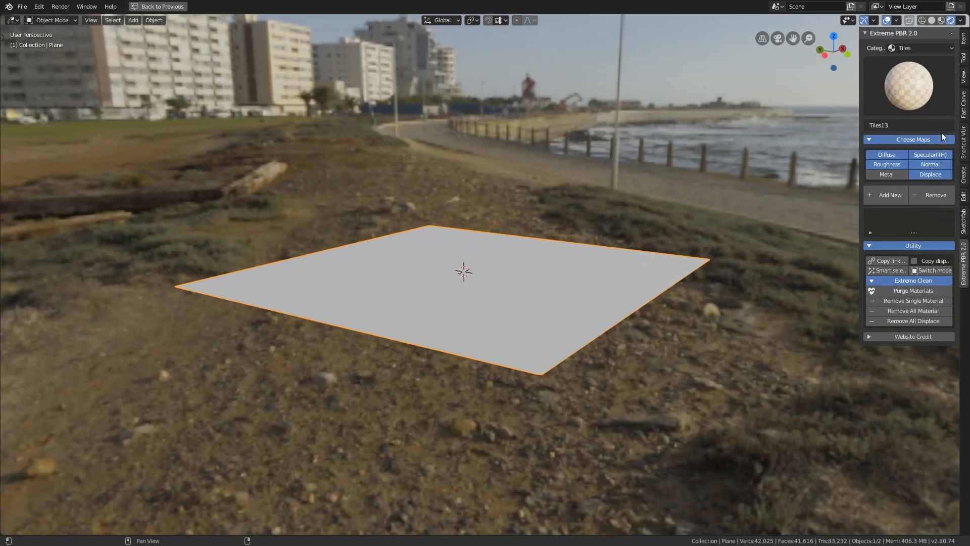
{"action": "mouse_move", "coordinate": [964, 261]}
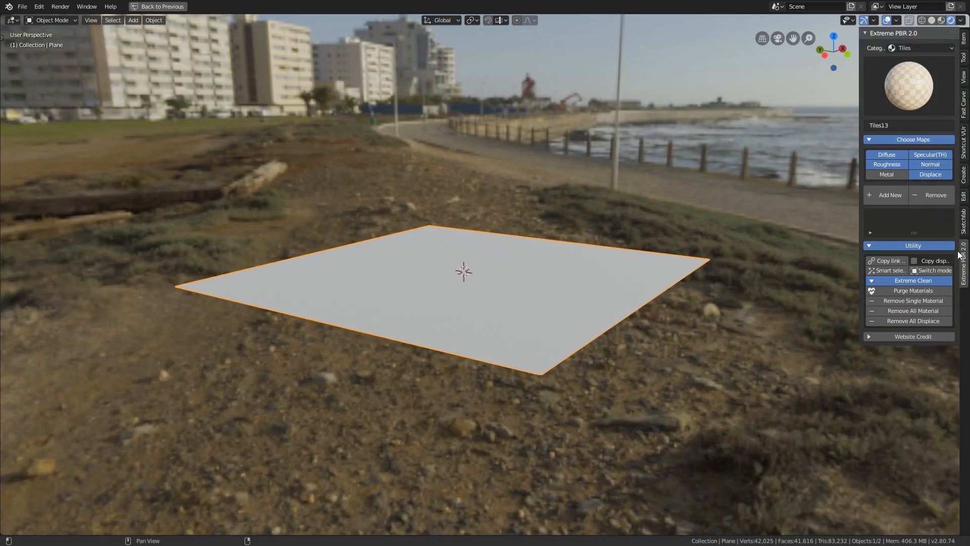
{"action": "mouse_move", "coordinate": [960, 273]}
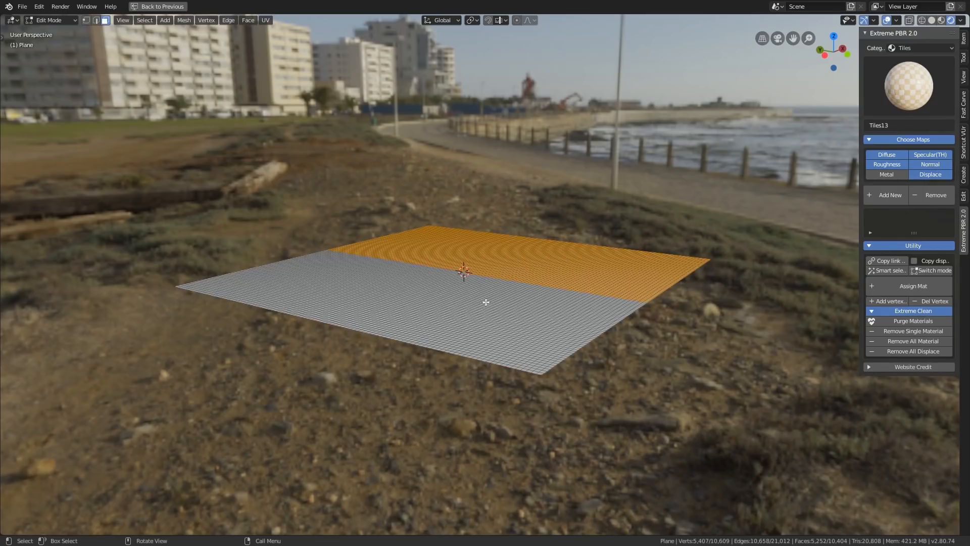
{"action": "mouse_move", "coordinate": [397, 261]}
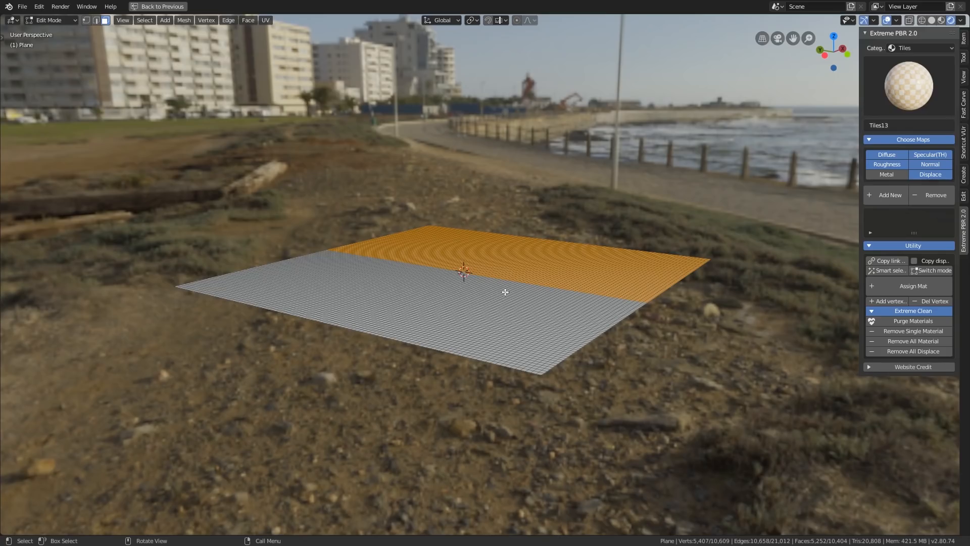
{"action": "mouse_move", "coordinate": [502, 280]}
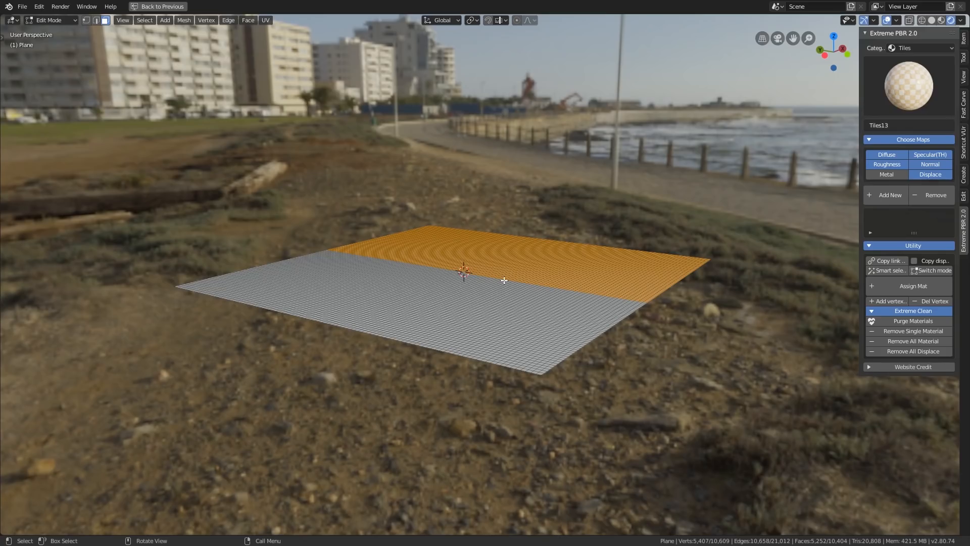
{"action": "mouse_move", "coordinate": [670, 305]}
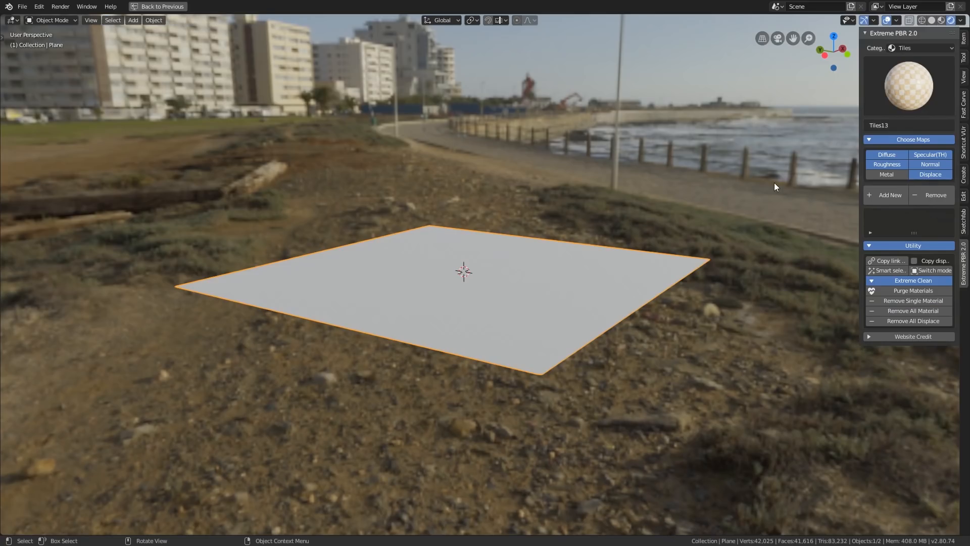
- Keep the Tiles category, pick the dark green Tiles32 sphere and toggle its metal map
{"action": "left_click", "coordinate": [909, 48]}
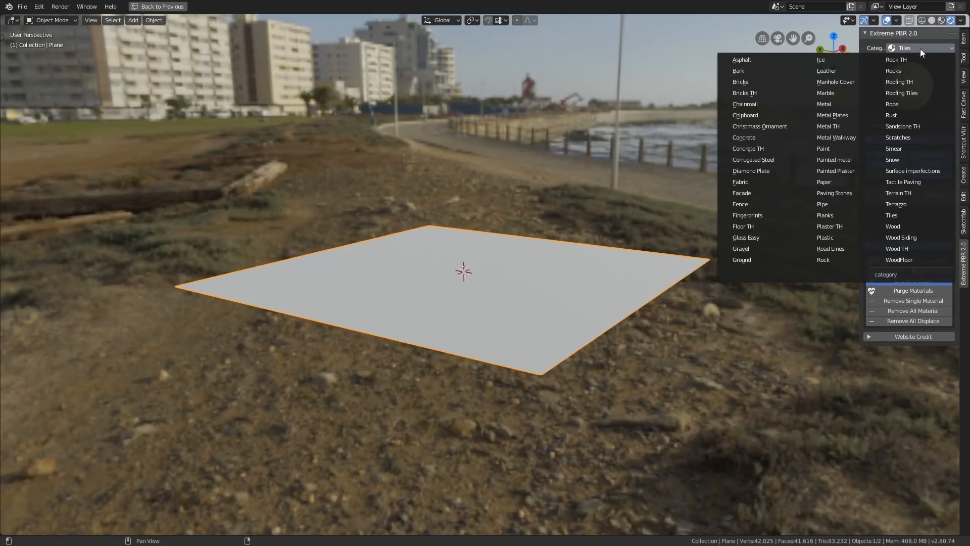
{"action": "left_click", "coordinate": [890, 214]}
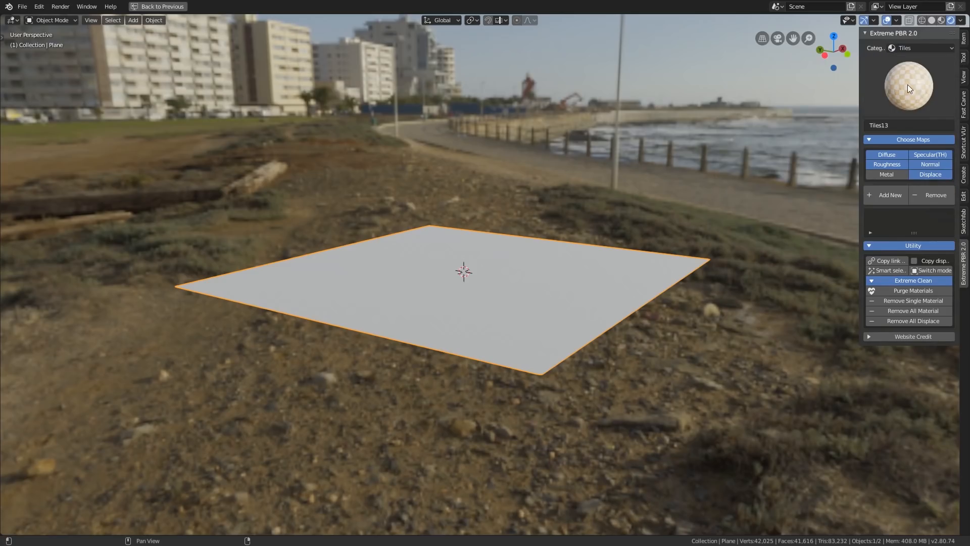
{"action": "left_click", "coordinate": [907, 85]}
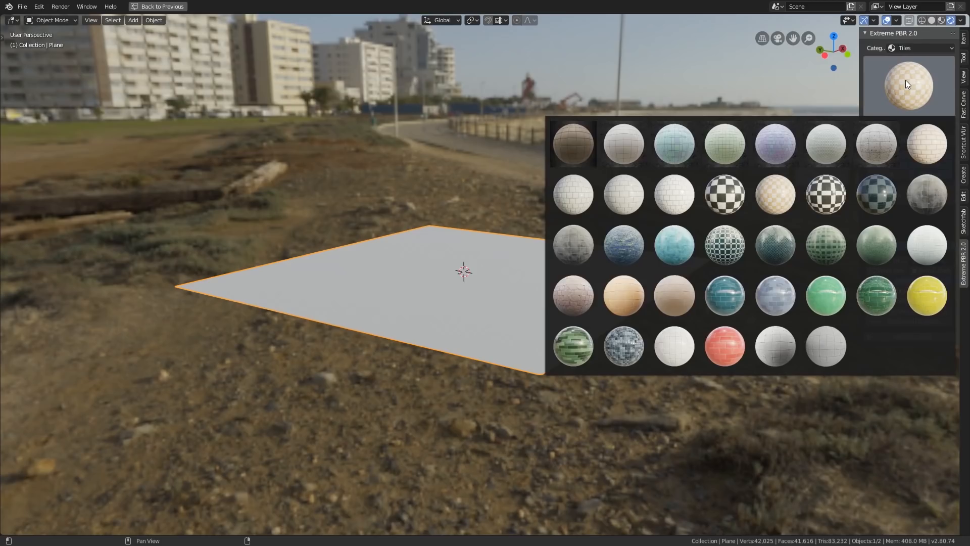
{"action": "left_click", "coordinate": [874, 295]}
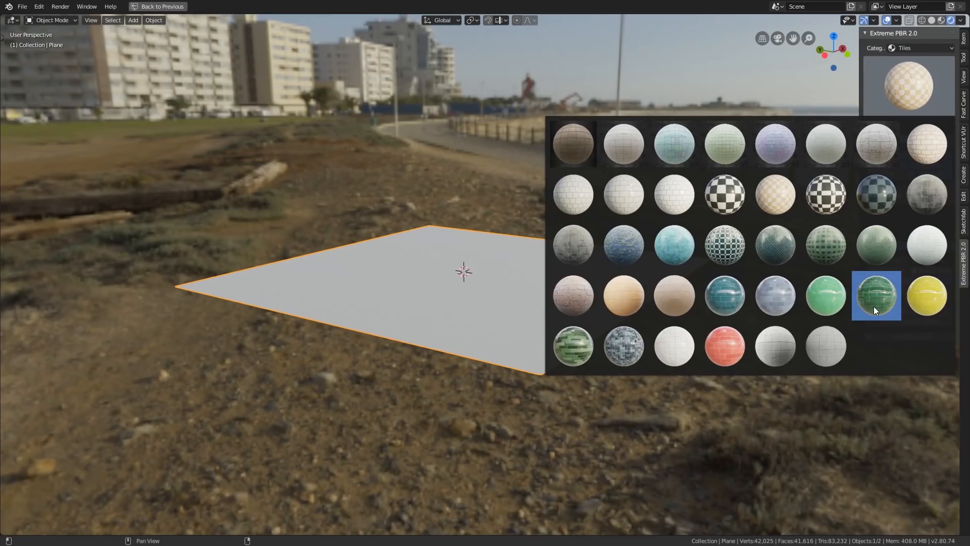
{"action": "left_click", "coordinate": [875, 295]}
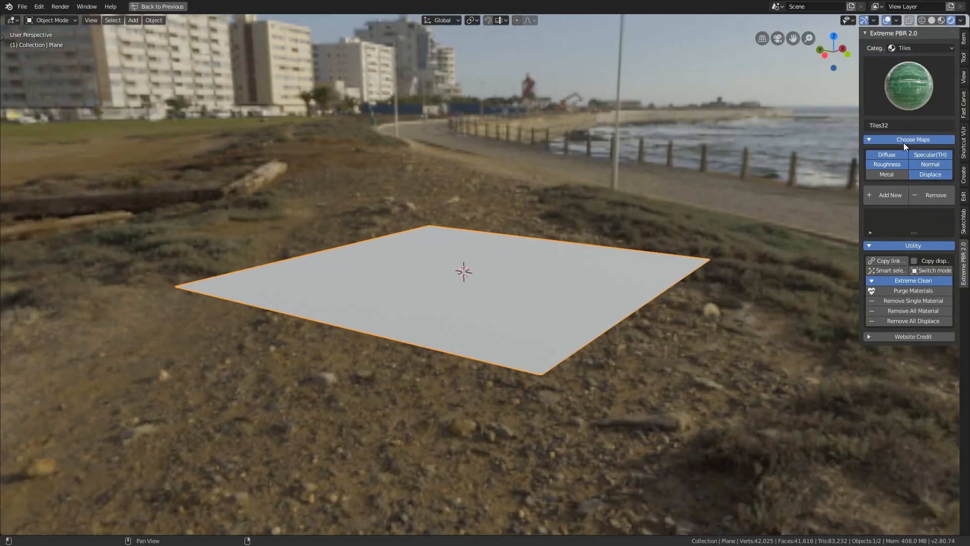
{"action": "mouse_move", "coordinate": [886, 154]}
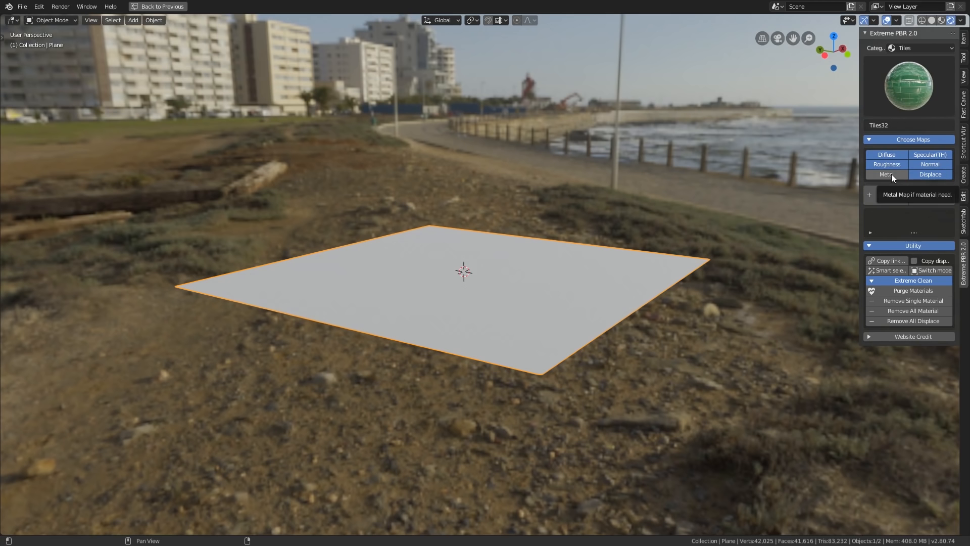
{"action": "left_click", "coordinate": [885, 174]}
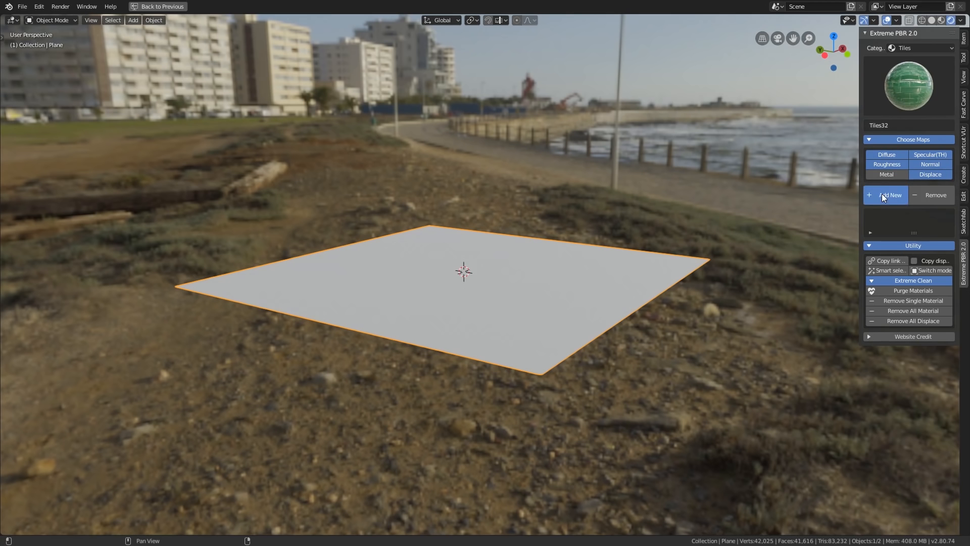
- Add Tiles32 as a new material on the plane and adjust its displacement midlevel
{"action": "left_click", "coordinate": [889, 194]}
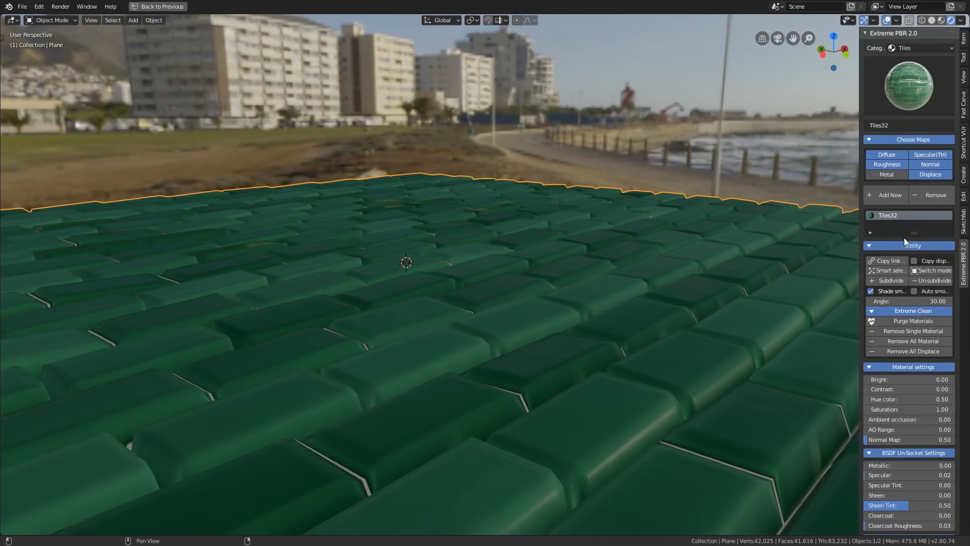
{"action": "scroll", "scroll_direction": "down", "scroll_amount": 3}
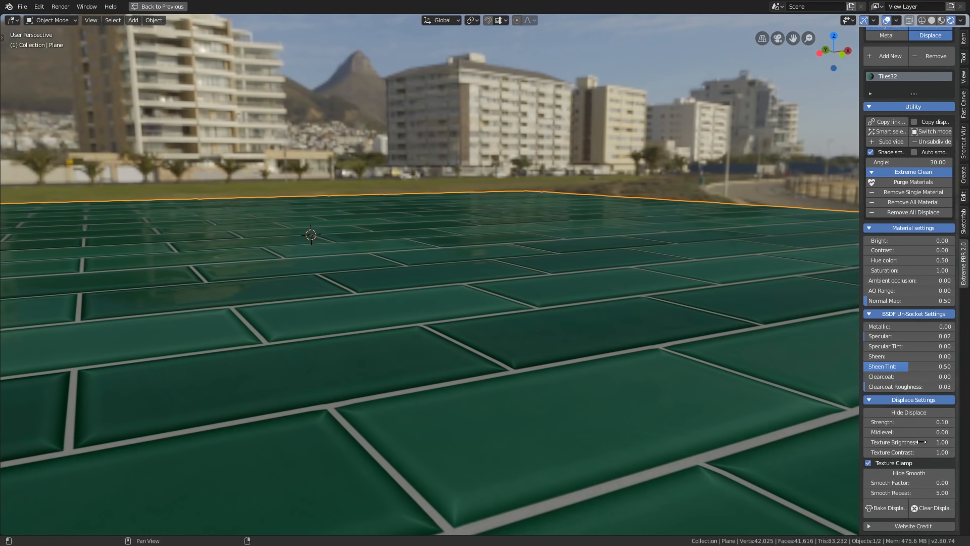
{"action": "mouse_move", "coordinate": [908, 422]}
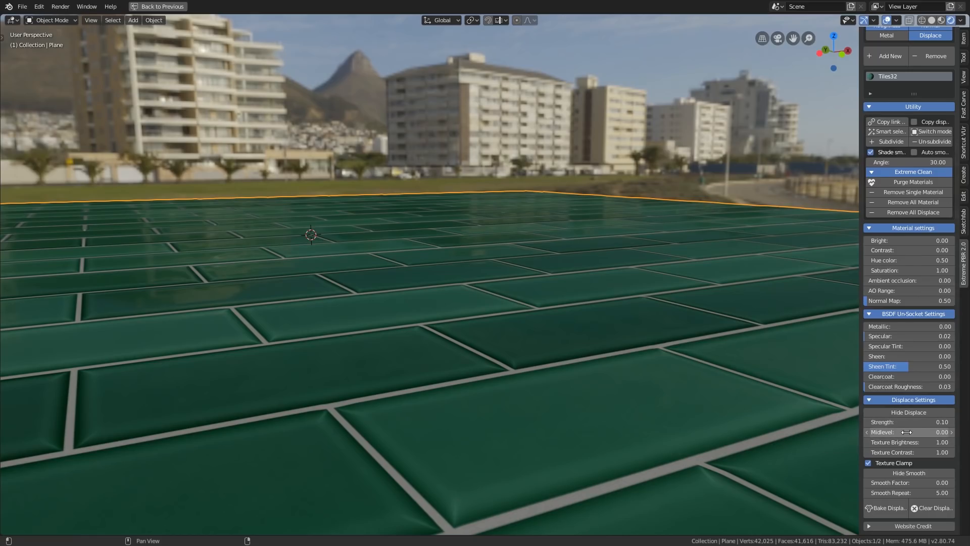
{"action": "left_click", "coordinate": [908, 432]}
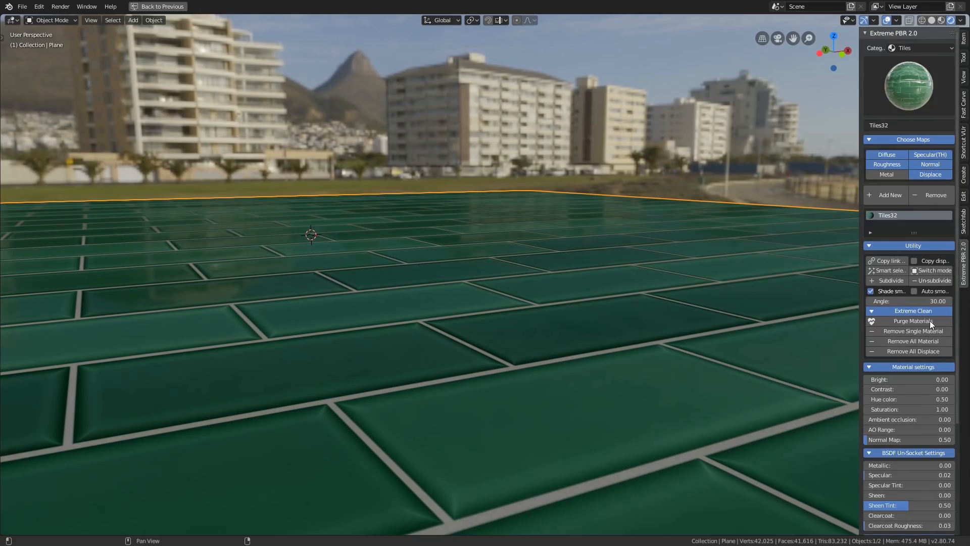
- Switch the category to Wood TH and choose the bark_brown_02 texture
{"action": "left_click", "coordinate": [907, 86]}
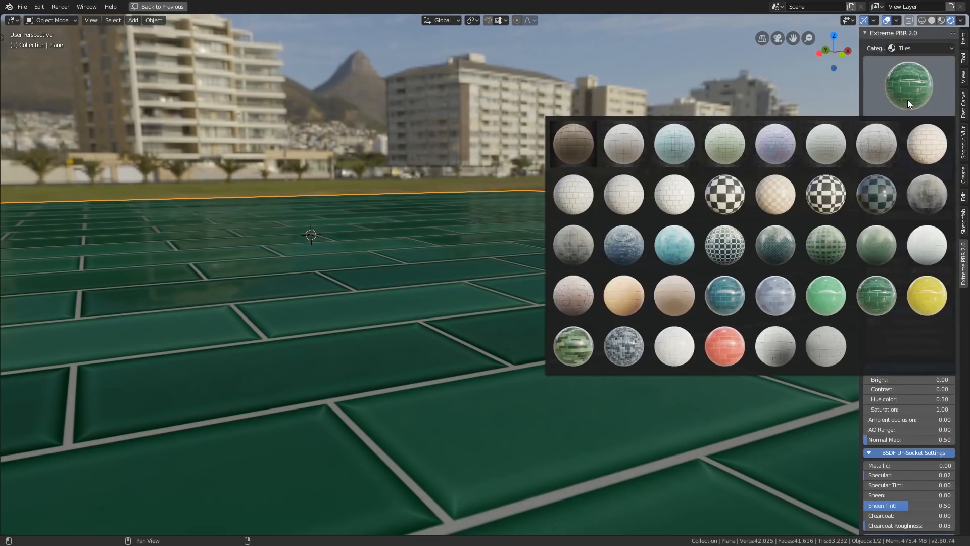
{"action": "left_click", "coordinate": [908, 47]}
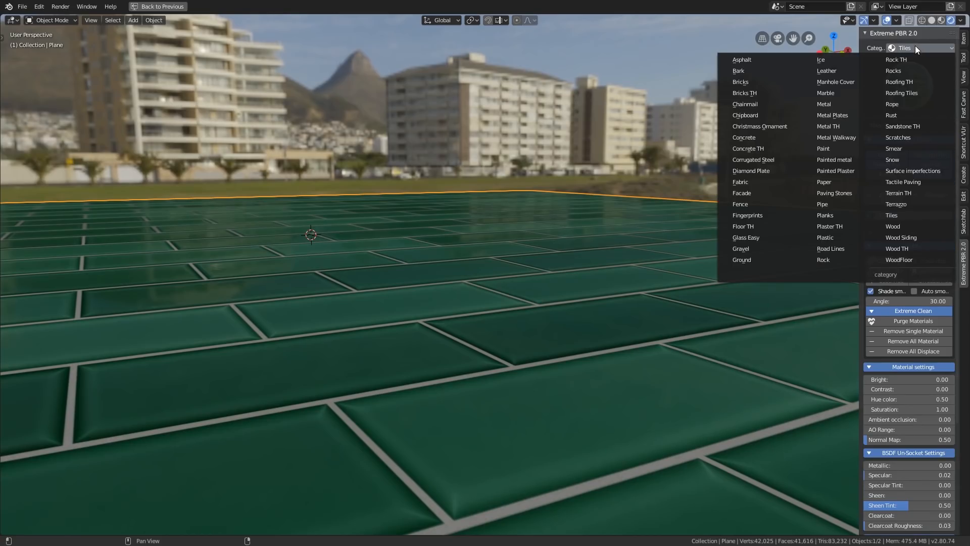
{"action": "mouse_move", "coordinate": [905, 204]}
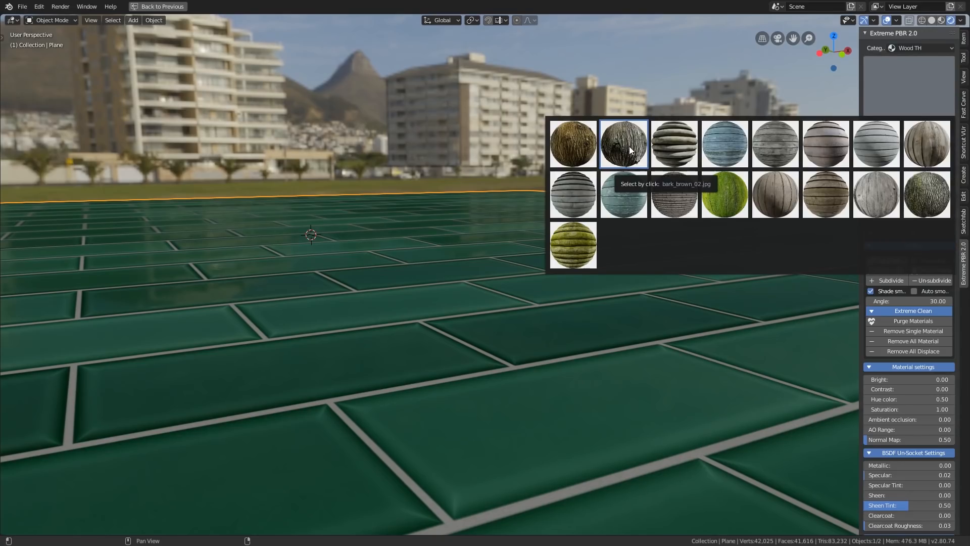
{"action": "left_click", "coordinate": [622, 145]}
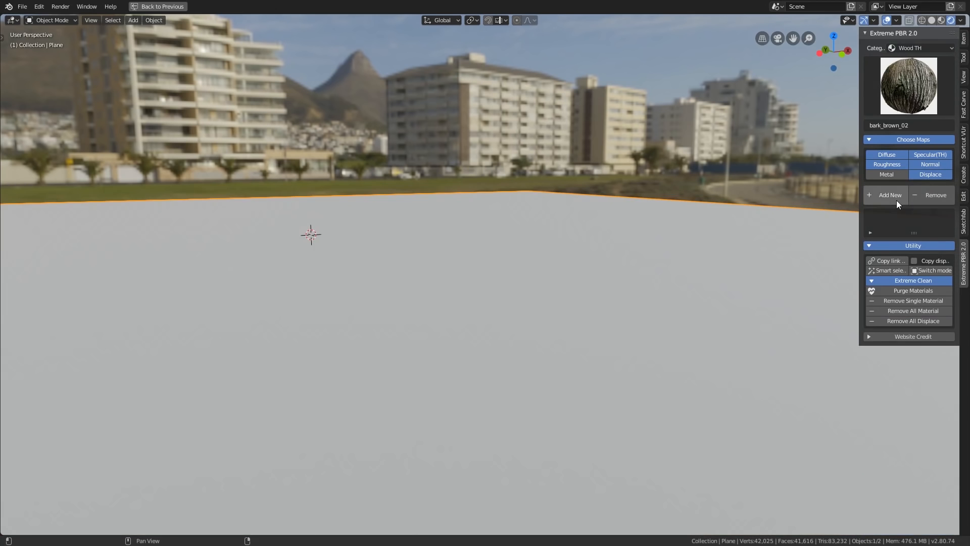
- Add bark_brown_02 as a new material so the plane shows displaced bark relief
{"action": "left_click", "coordinate": [889, 195]}
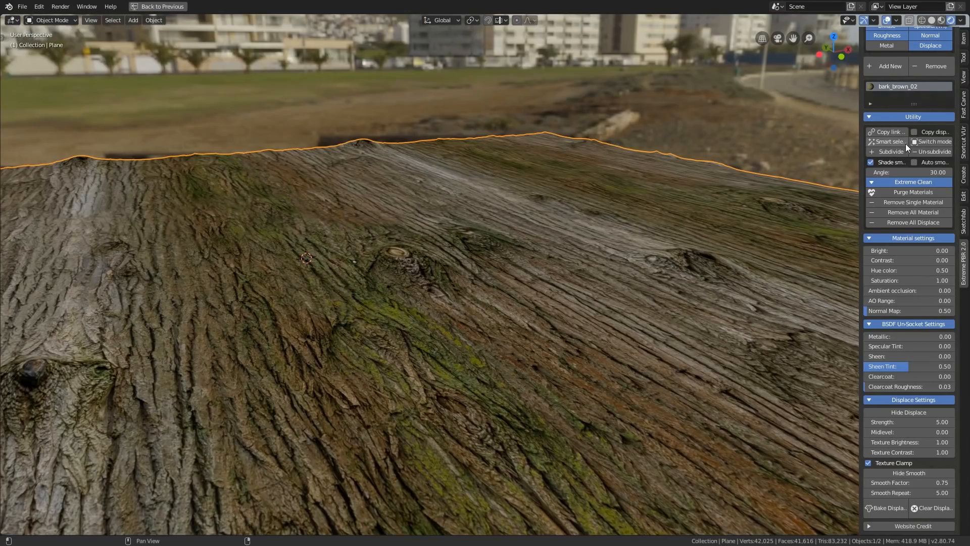
{"action": "mouse_move", "coordinate": [889, 131]}
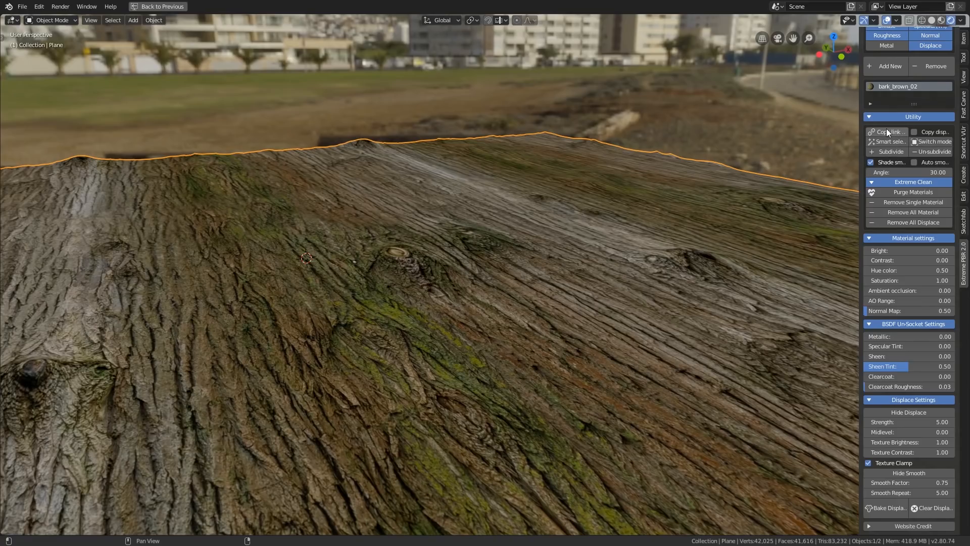
{"action": "mouse_move", "coordinate": [887, 131]}
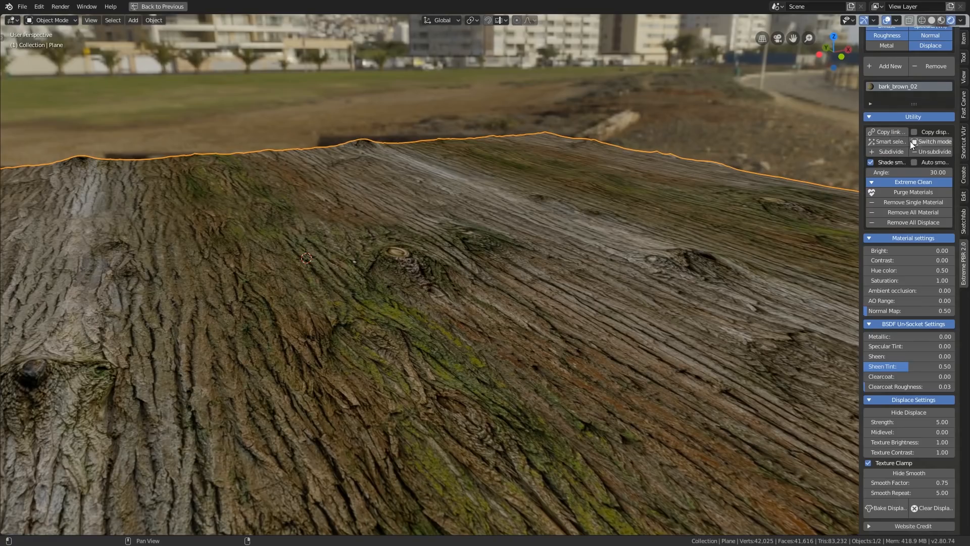
{"action": "mouse_move", "coordinate": [885, 142]}
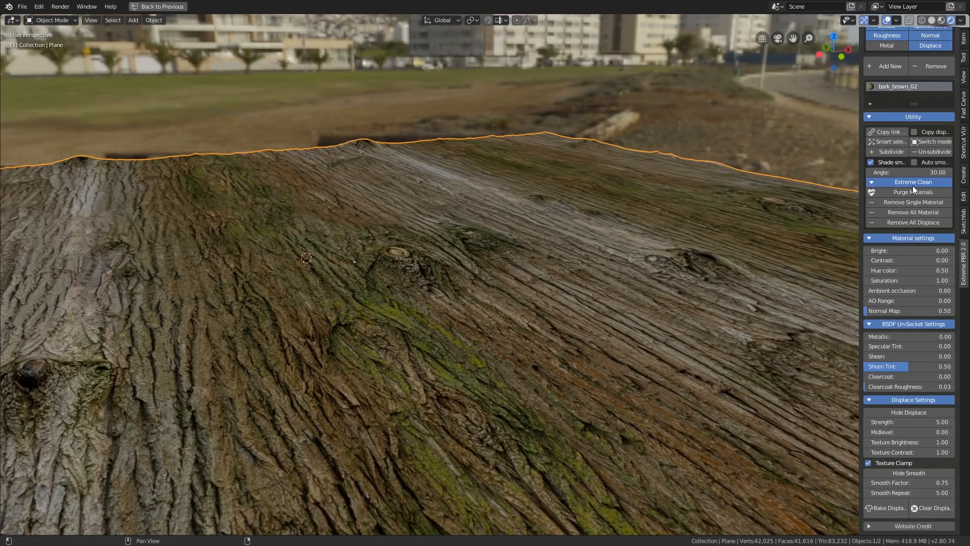
{"action": "mouse_move", "coordinate": [912, 212]}
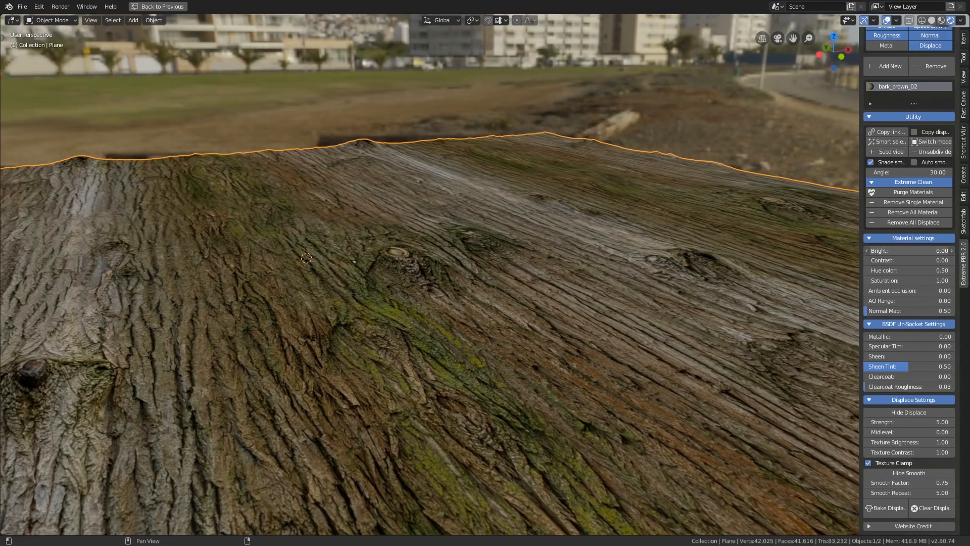
- Set the bark material's ambient occlusion to 0.75
{"action": "left_click_drag", "start_coordinate": [907, 250], "coordinate": [872, 250]}
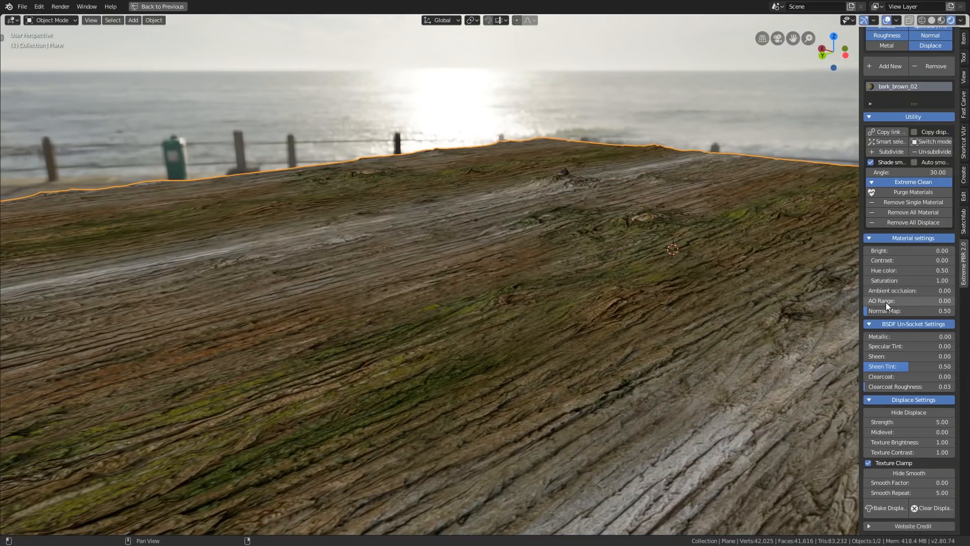
{"action": "left_click_drag", "start_coordinate": [891, 290], "coordinate": [915, 290]}
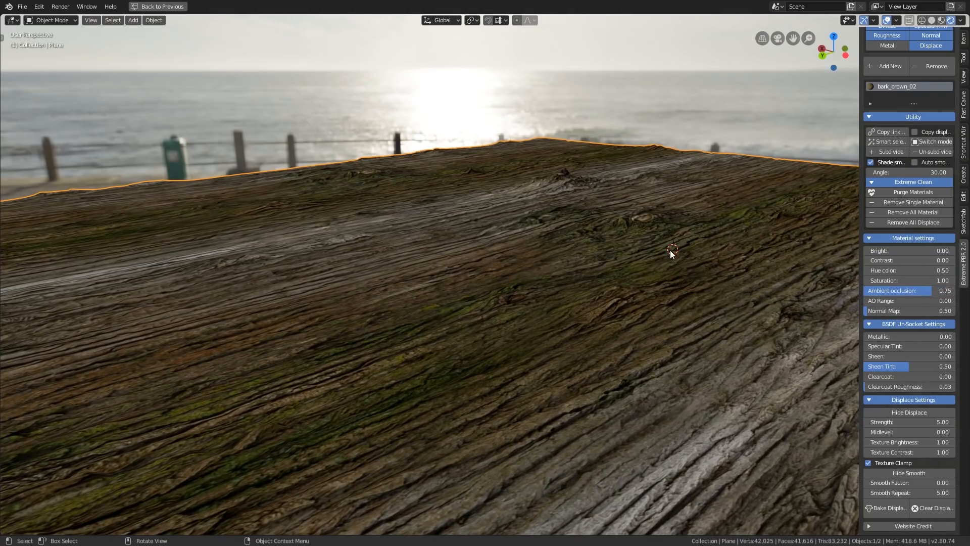
{"action": "mouse_move", "coordinate": [586, 272]}
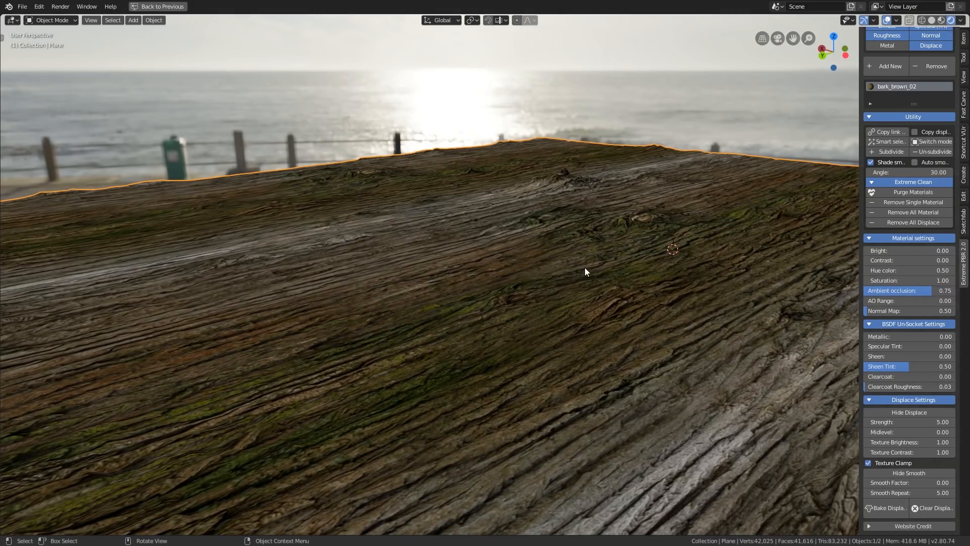
{"action": "left_click", "coordinate": [314, 7]}
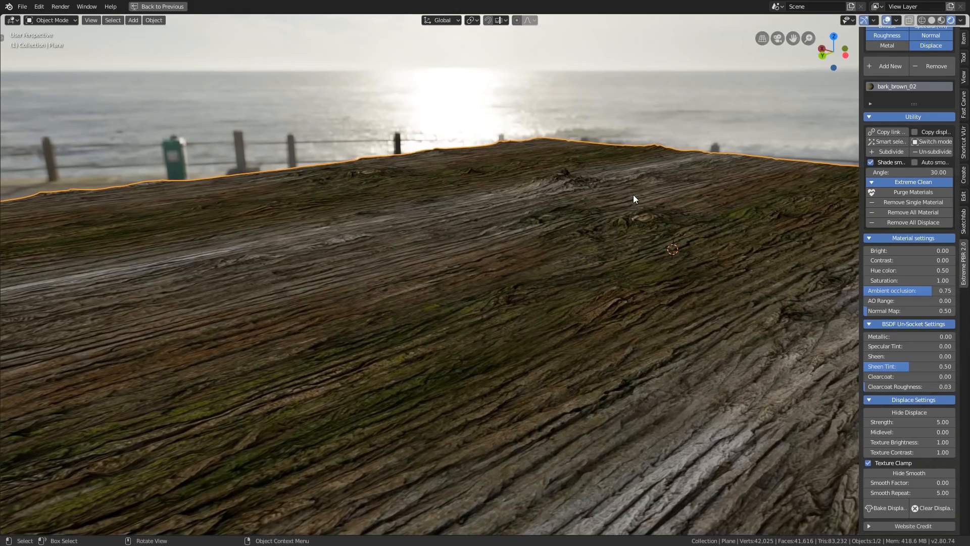
{"action": "mouse_move", "coordinate": [550, 249]}
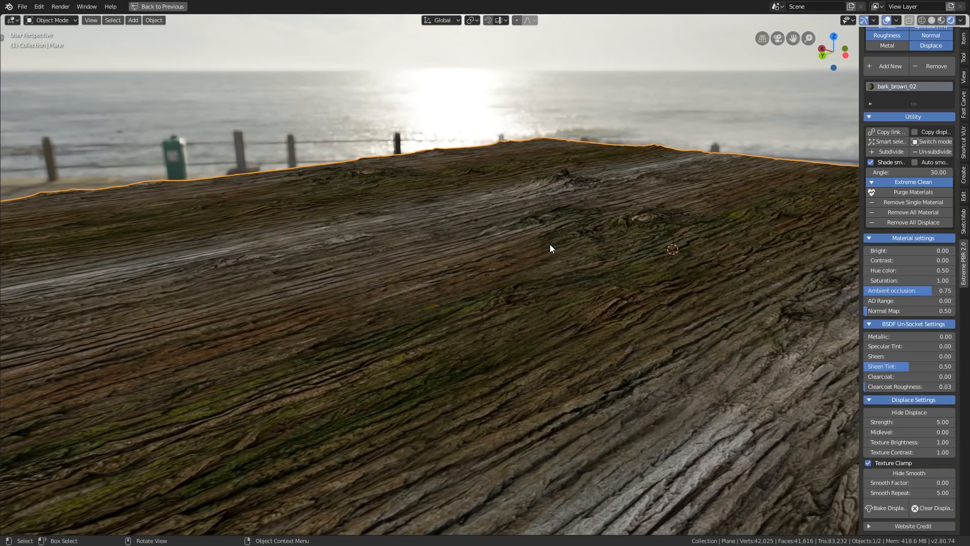
{"action": "mouse_move", "coordinate": [319, 303]}
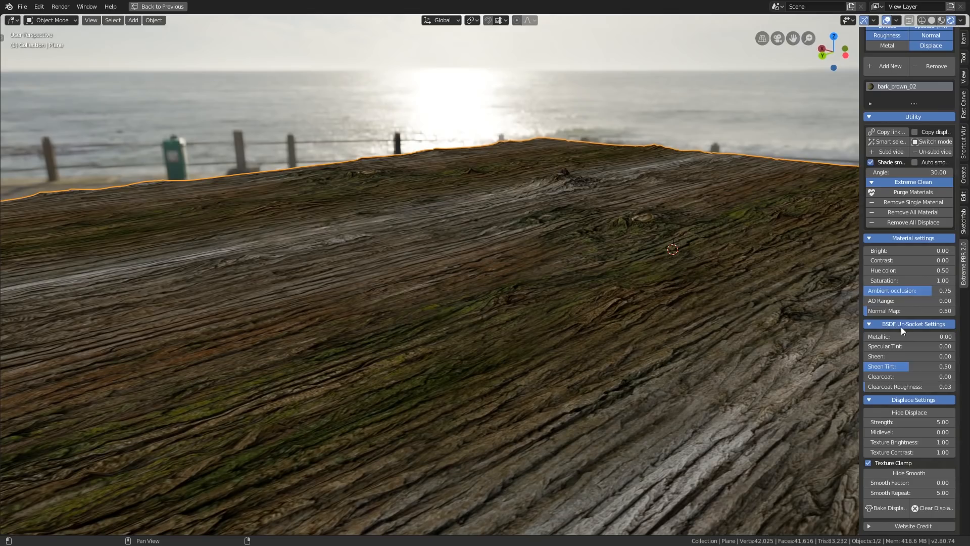
{"action": "mouse_move", "coordinate": [924, 92]}
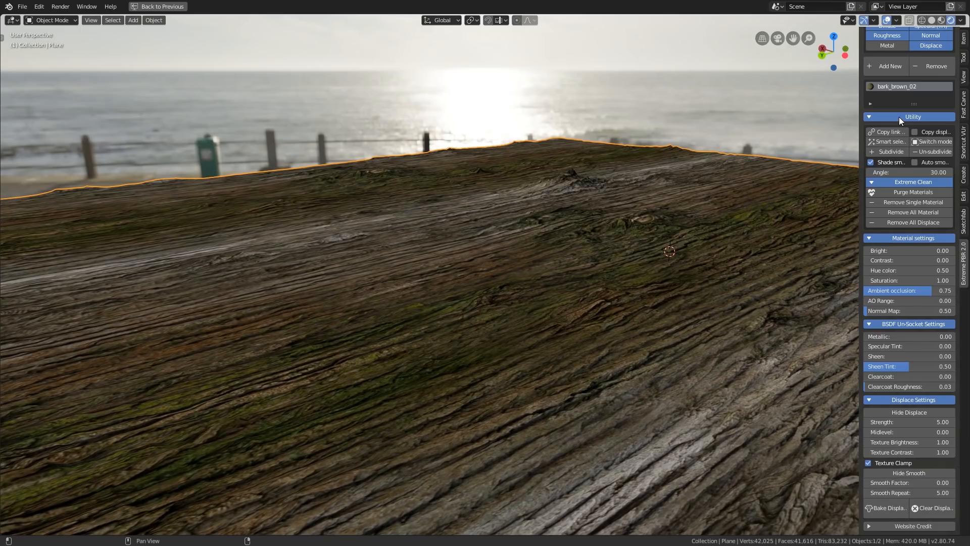
{"action": "mouse_move", "coordinate": [887, 131]}
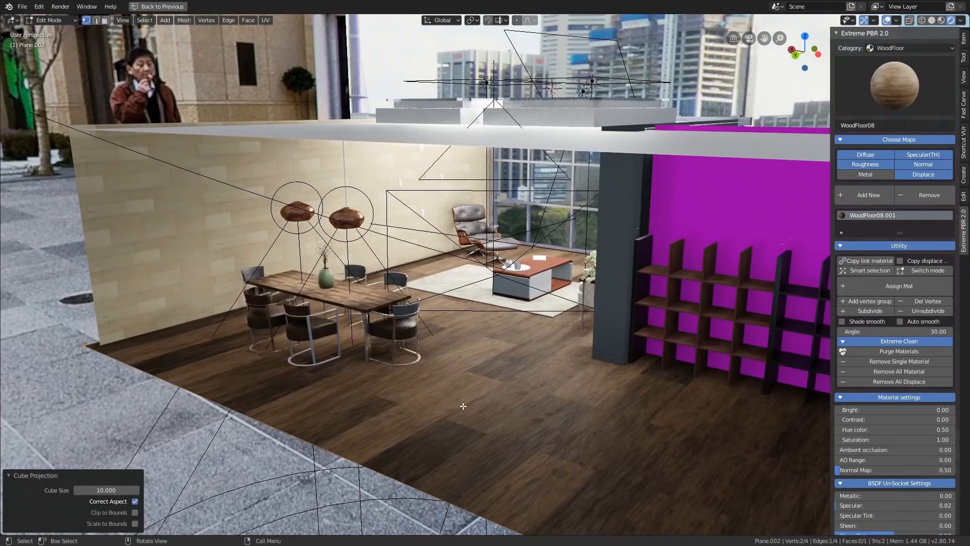
{"action": "left_click", "coordinate": [315, 7]}
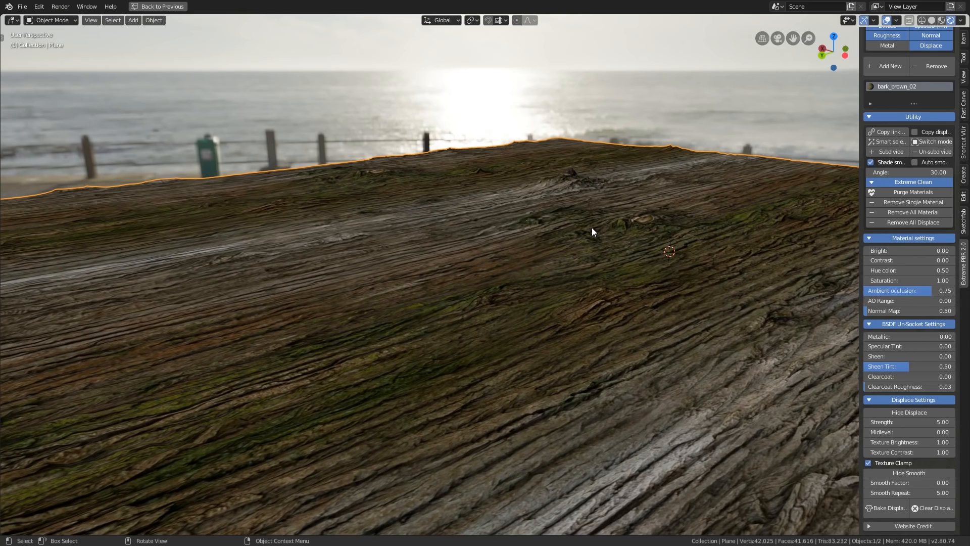
- In Edit Mode, add Rock06 as a new material and assign it to the selected right half
{"action": "key", "text": "Tab"}
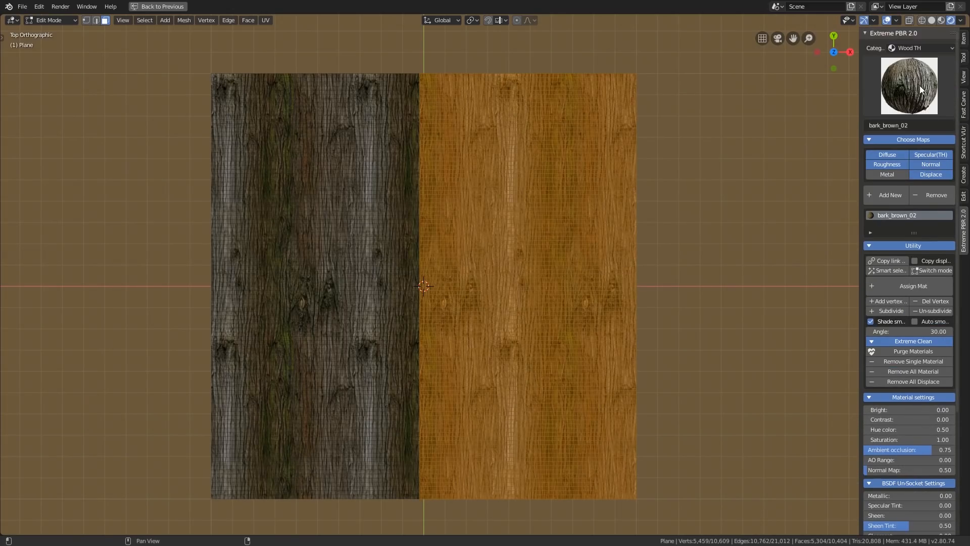
{"action": "left_click", "coordinate": [915, 47]}
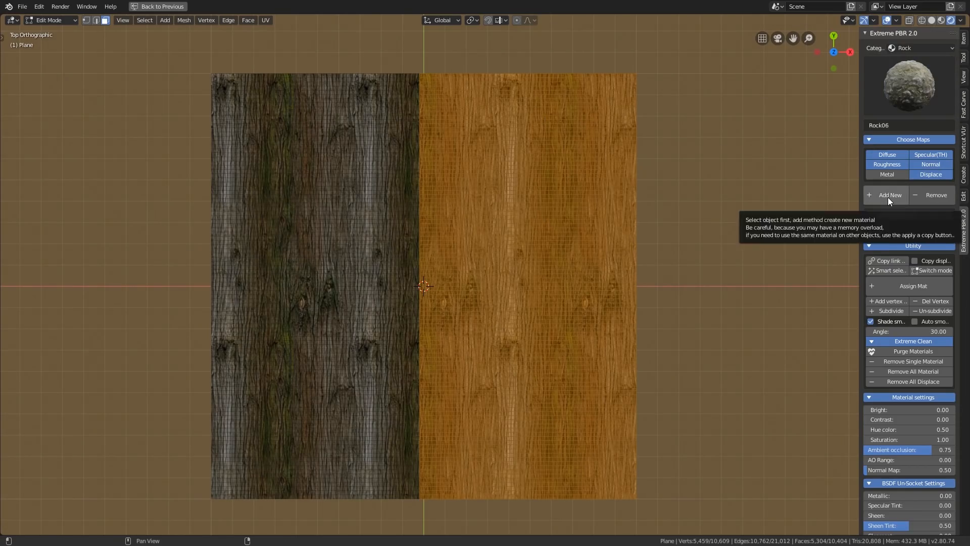
{"action": "left_click", "coordinate": [886, 195]}
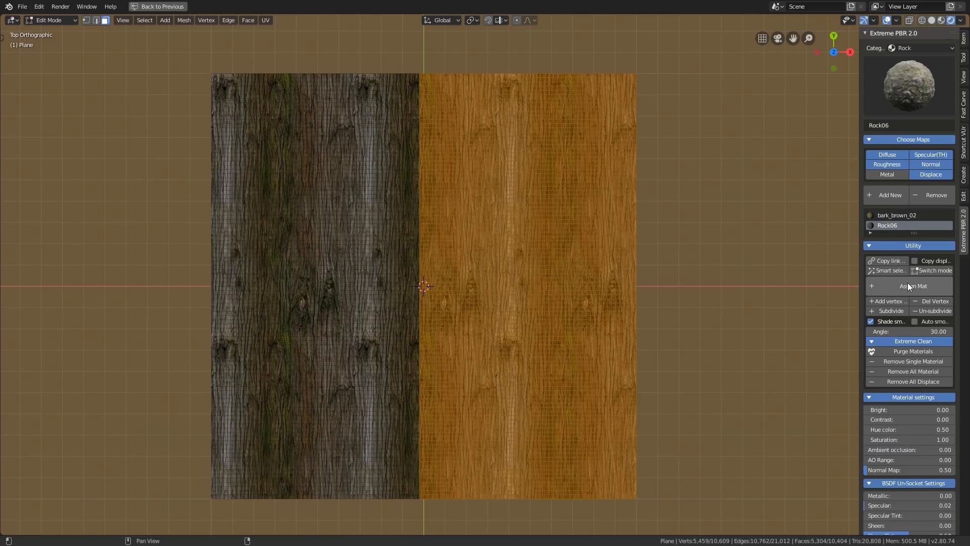
{"action": "left_click", "coordinate": [912, 286]}
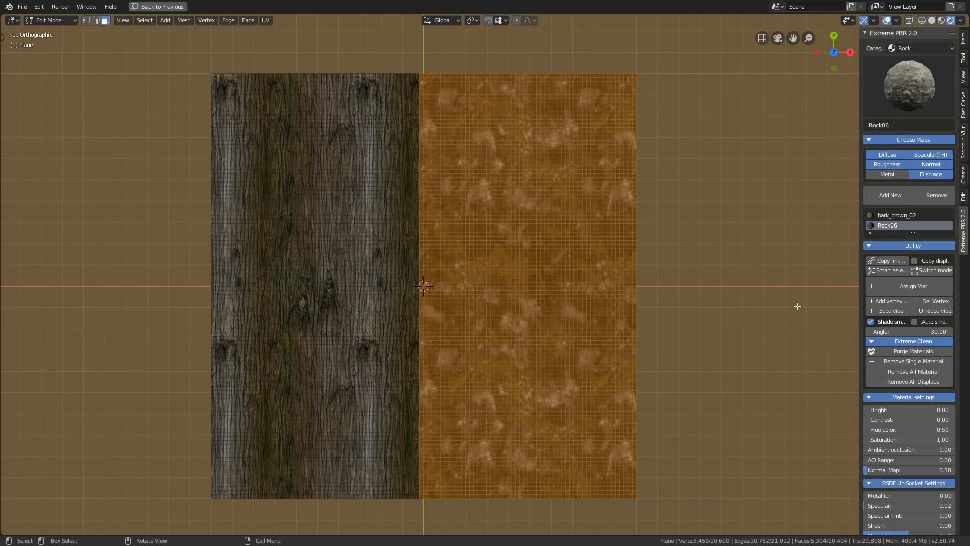
{"action": "mouse_move", "coordinate": [889, 301]}
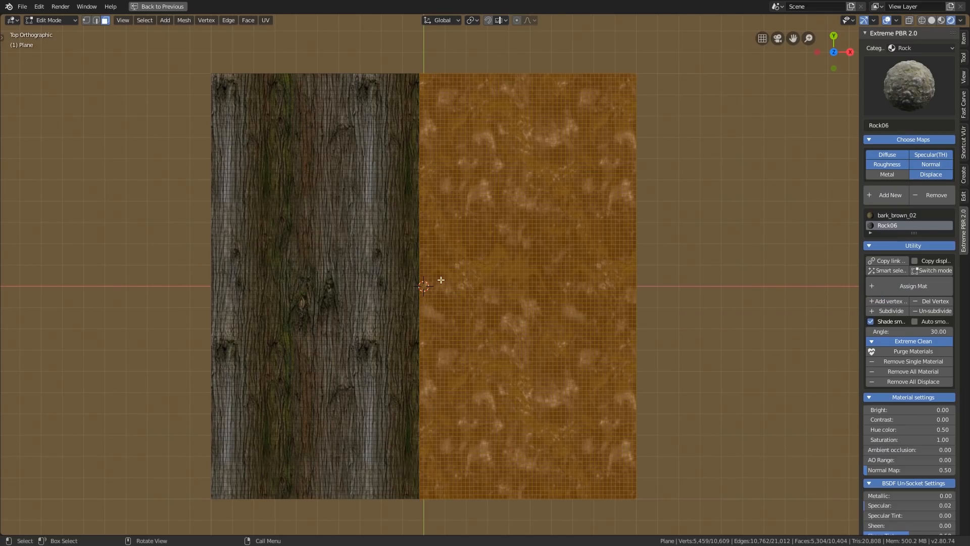
{"action": "mouse_move", "coordinate": [546, 315]}
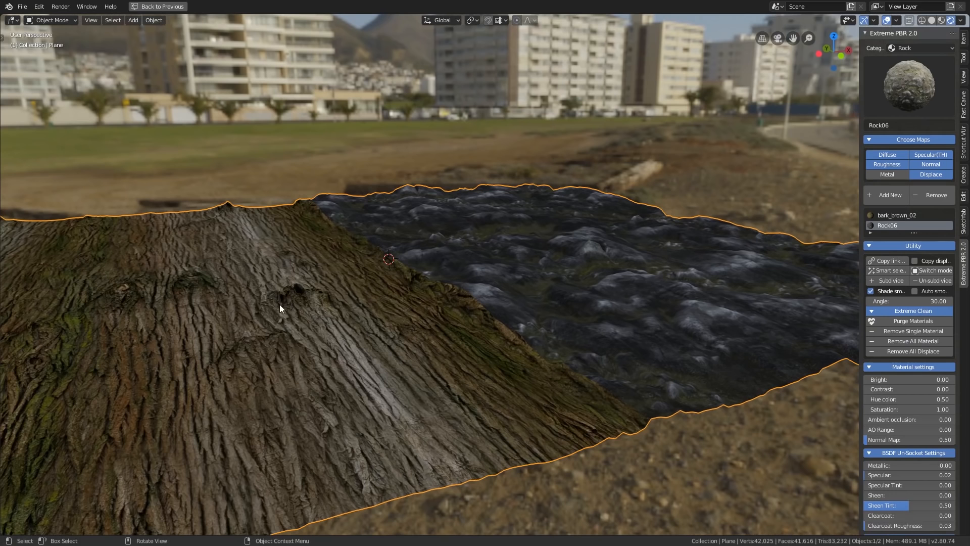
{"action": "mouse_move", "coordinate": [486, 298]}
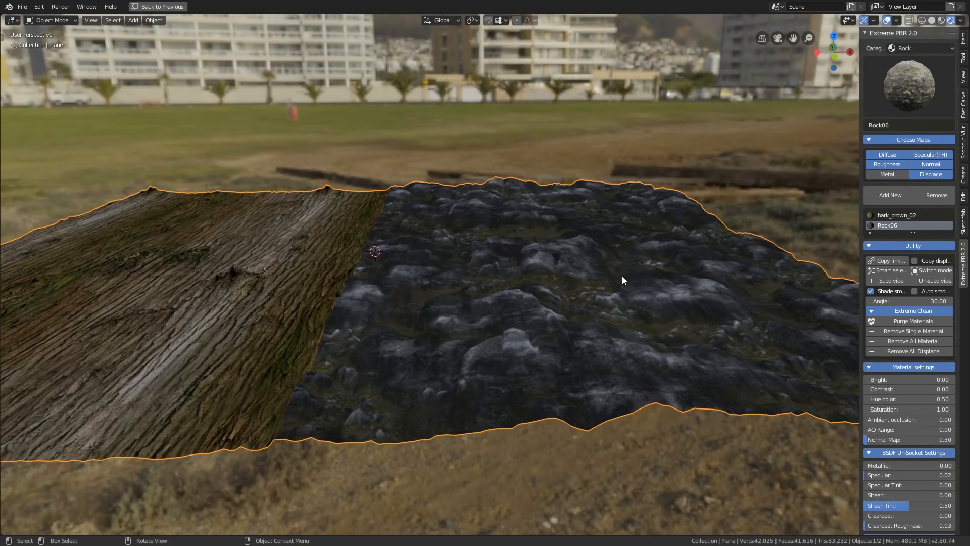
- Set the rock half's displacement strength to 8.06 and smooth factor to 1.00, then pick Tactile Paving
{"action": "scroll", "scroll_direction": "down", "scroll_amount": 3}
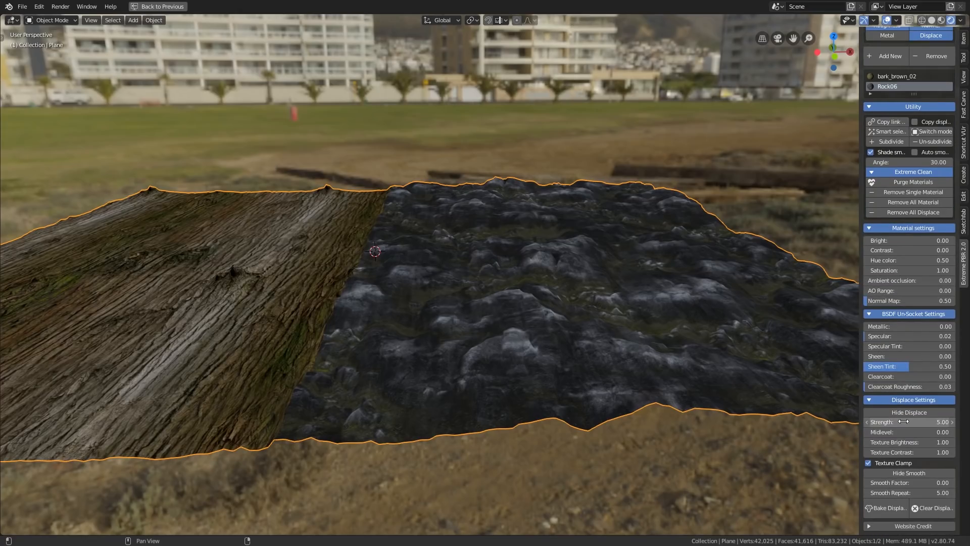
{"action": "left_click_drag", "start_coordinate": [903, 421], "coordinate": [922, 422]}
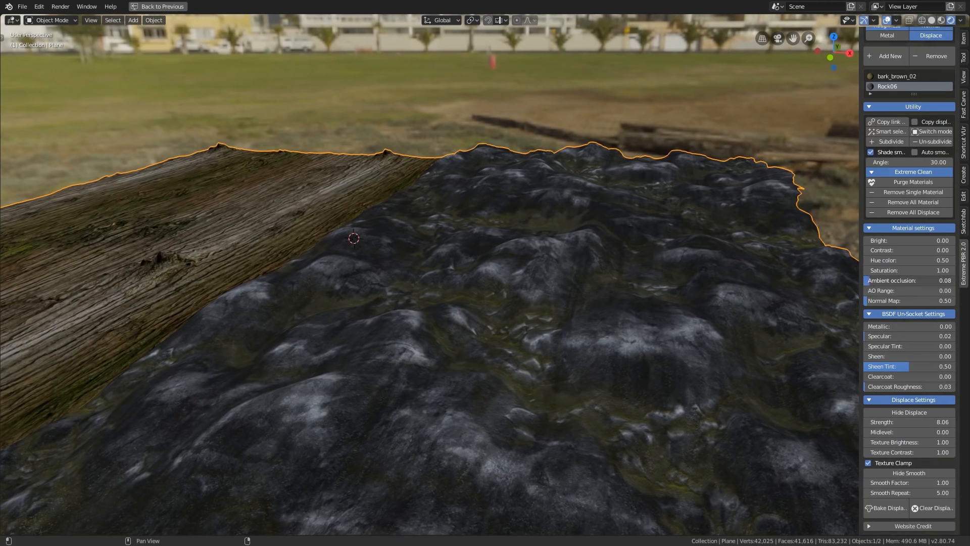
{"action": "left_click_drag", "start_coordinate": [903, 279], "coordinate": [927, 280]}
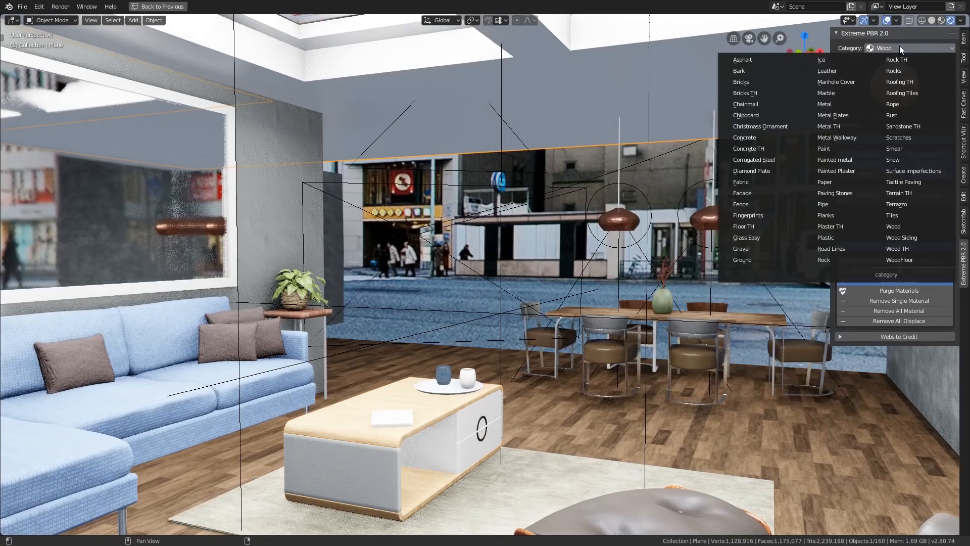
{"action": "left_click", "coordinate": [902, 181]}
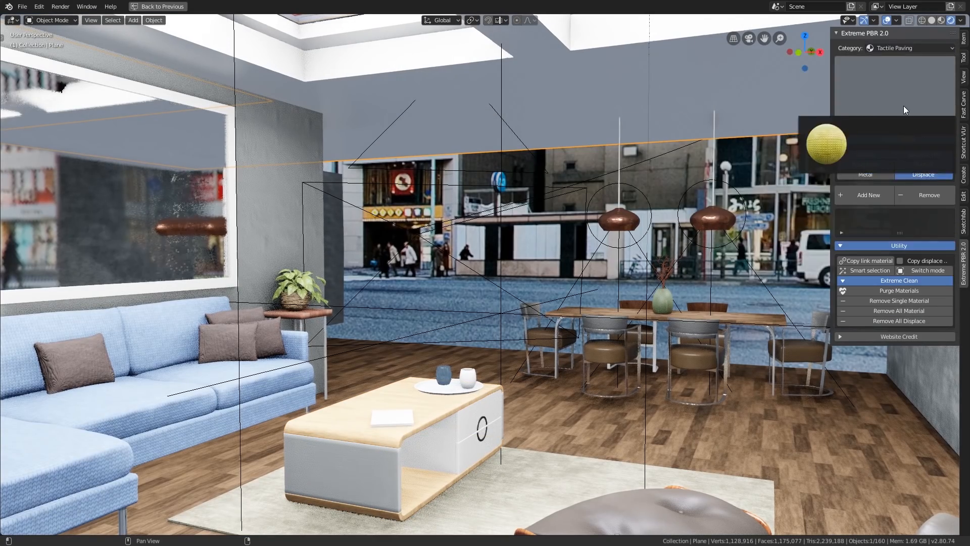